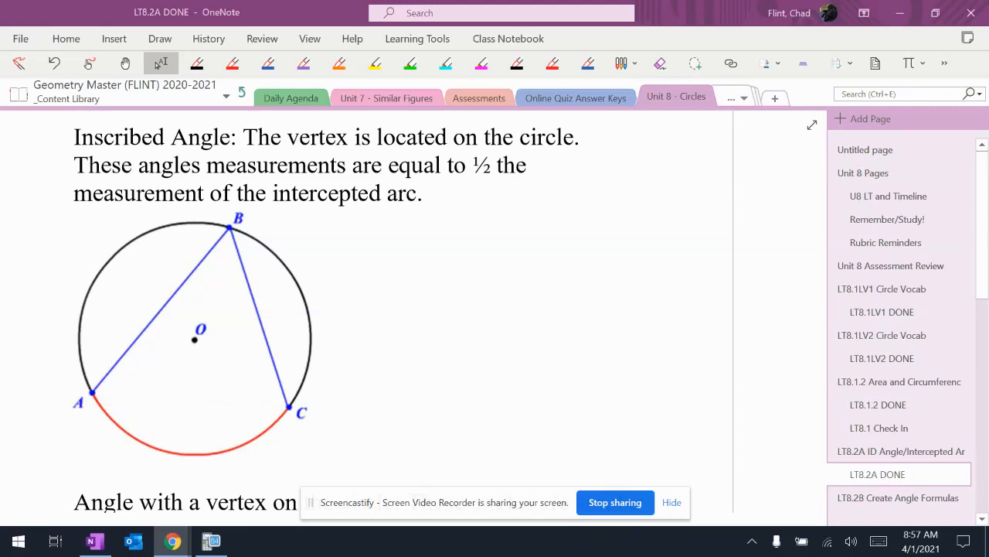
Highlight the definition yellow, trace chords BA and BC red, and ink arc AC green with label 'int arc → AC'
{"action": "left_click", "coordinate": [374, 63]}
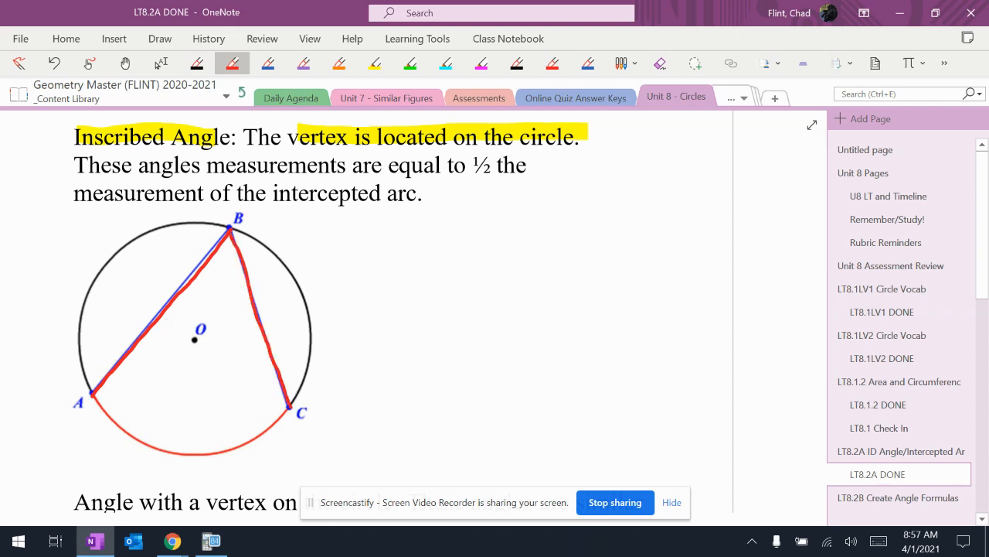
{"action": "left_click", "coordinate": [231, 230]}
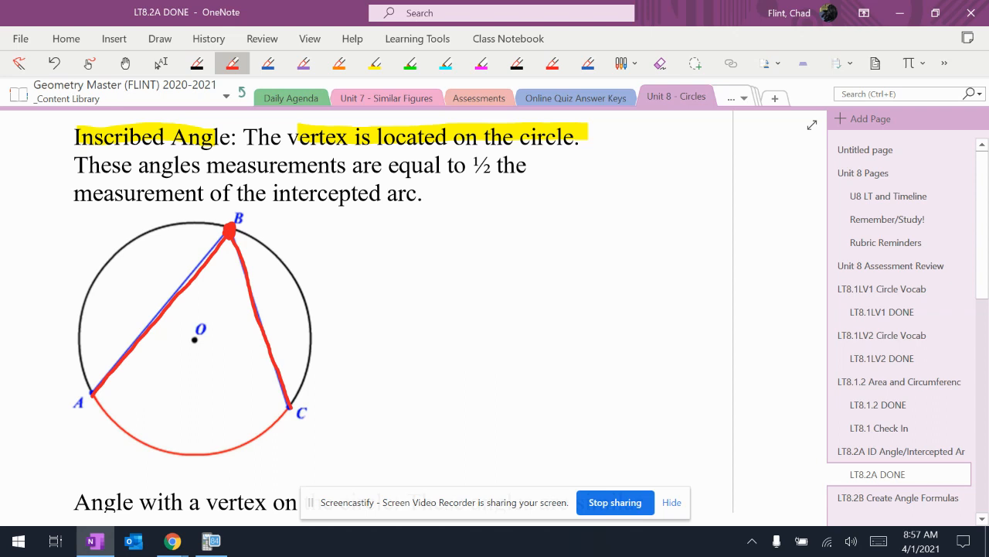
{"action": "left_click", "coordinate": [409, 62]}
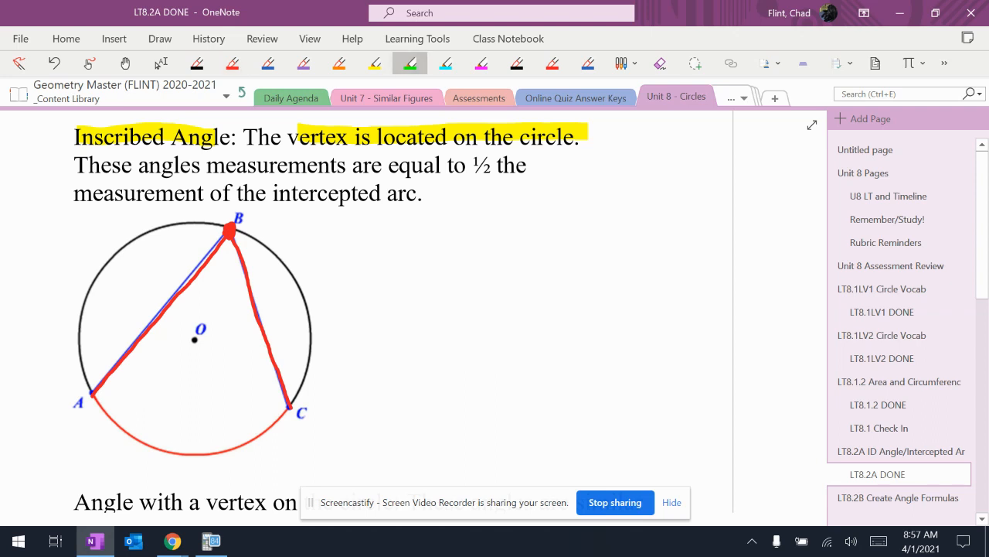
{"action": "left_click_drag", "start_coordinate": [90, 405], "coordinate": [208, 449]}
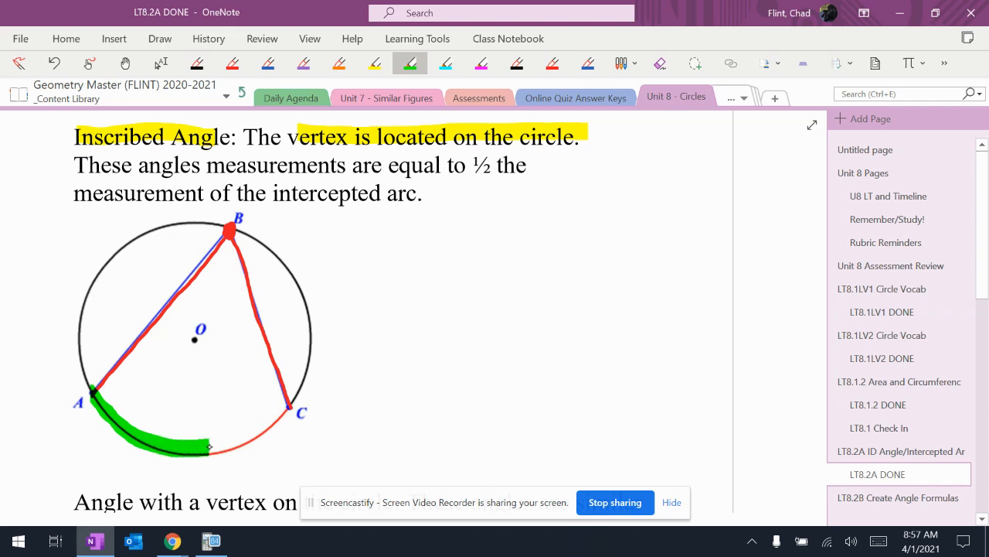
{"action": "left_click_drag", "start_coordinate": [209, 449], "coordinate": [290, 415]}
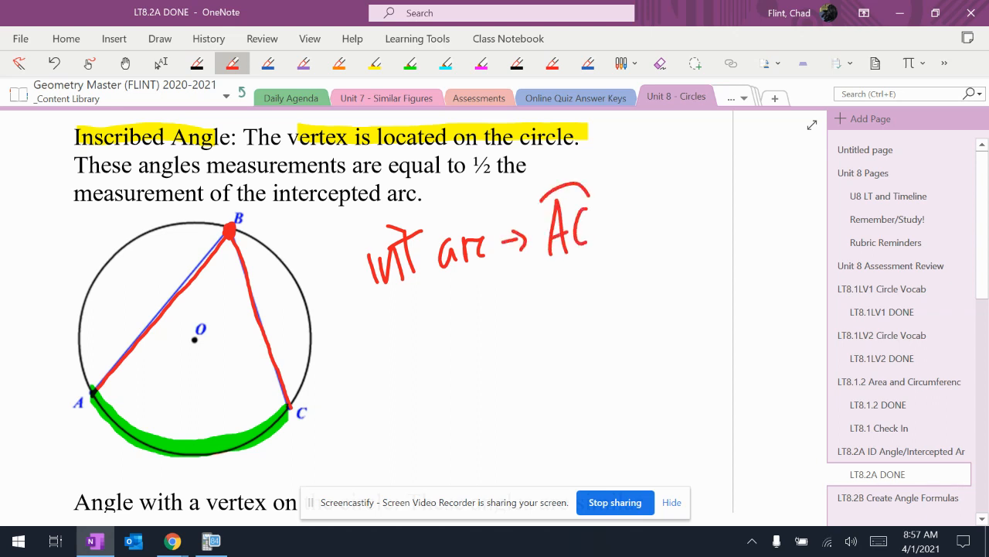
Highlight 'angles measurements', 'equal to ½' and 'intercepted arc' in blue
{"action": "left_click", "coordinate": [445, 63]}
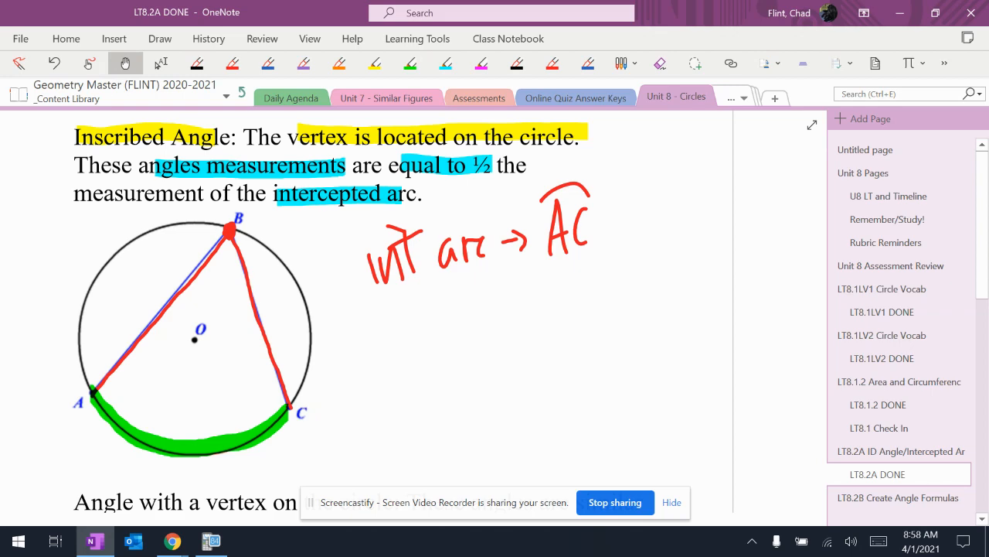
Trace BA and AE red and AF blue, highlight the measurement sentence green, and start the 'int' label
{"action": "scroll", "scroll_direction": "down", "scroll_amount": 3}
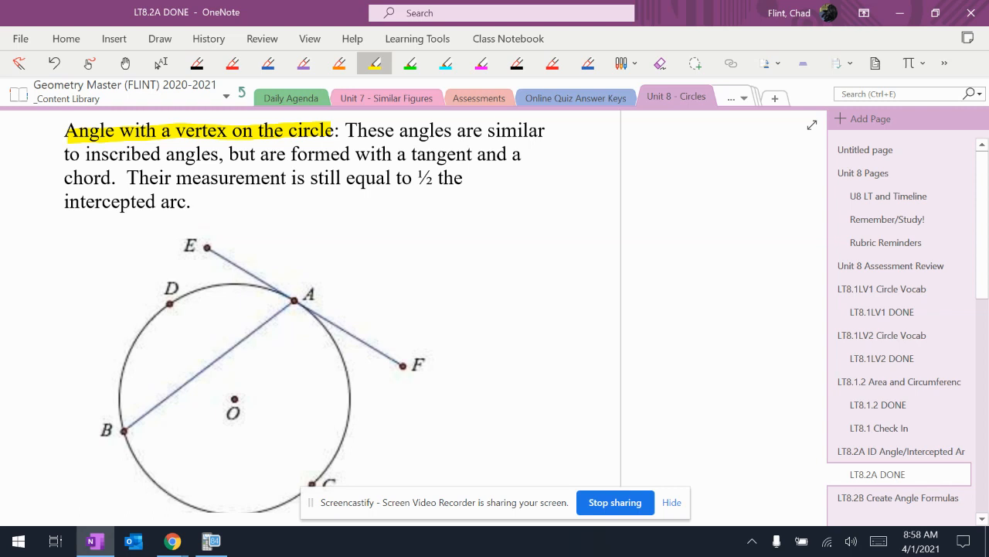
{"action": "left_click", "coordinate": [232, 63]}
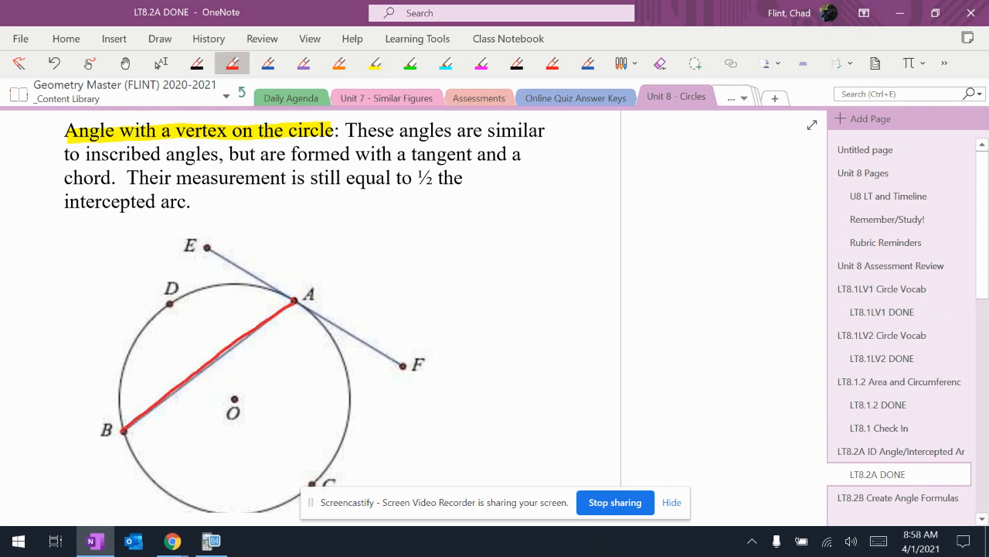
{"action": "left_click_drag", "start_coordinate": [204, 246], "coordinate": [292, 301]}
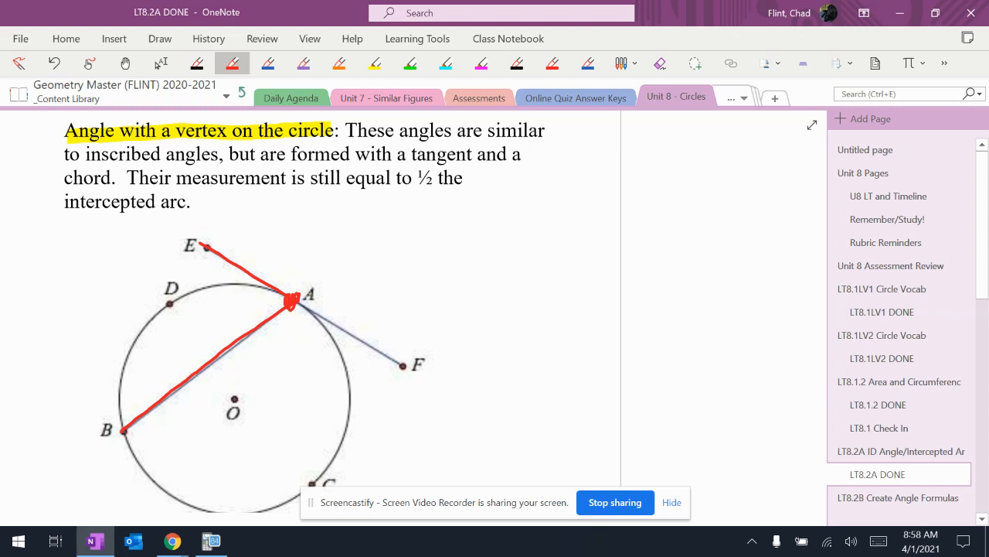
{"action": "left_click", "coordinate": [267, 62]}
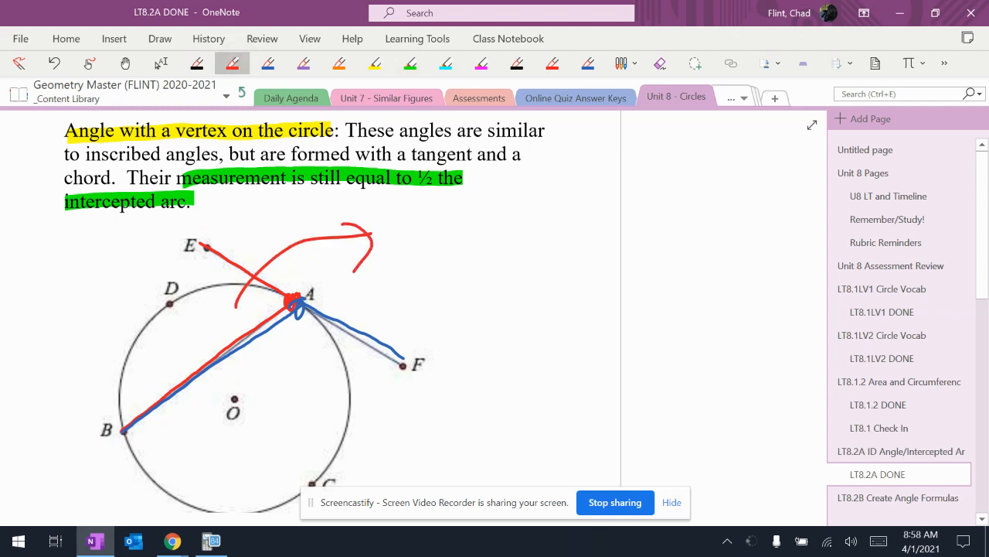
{"action": "left_click_drag", "start_coordinate": [394, 248], "coordinate": [480, 232]}
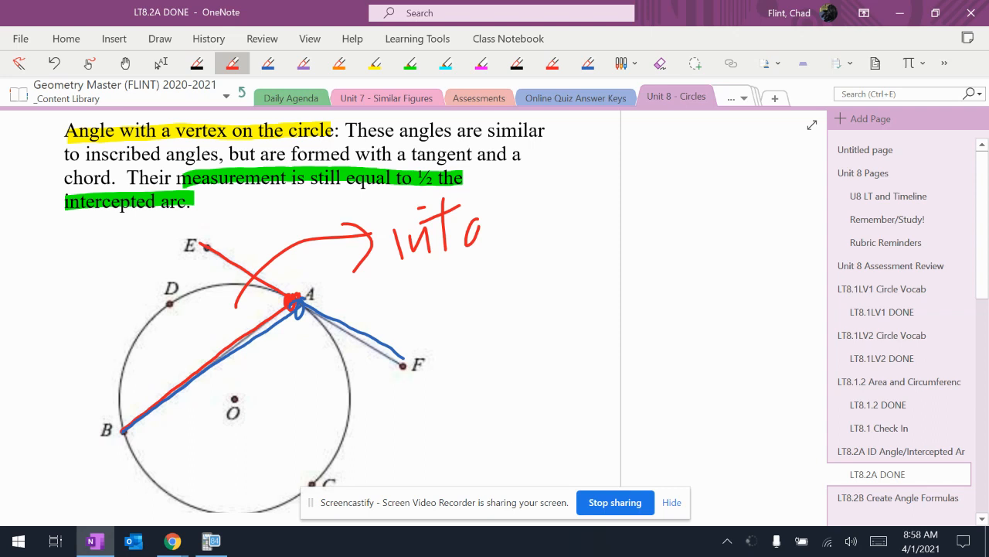
Finish the red 'int arc → BA' label and add the blue arrow with 'int arc BCA' beside AF
{"action": "left_click_drag", "start_coordinate": [479, 232], "coordinate": [587, 224]}
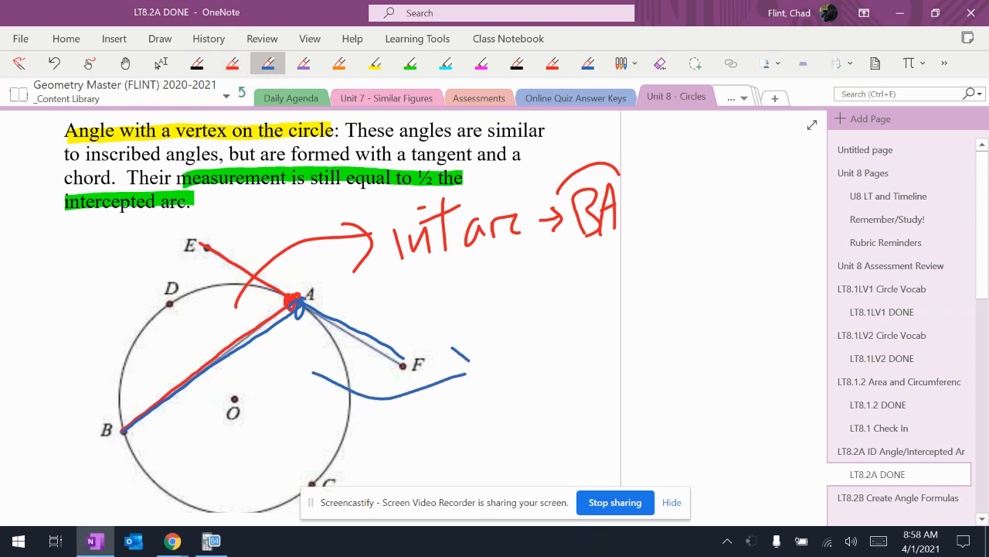
{"action": "left_click_drag", "start_coordinate": [464, 375], "coordinate": [556, 332]}
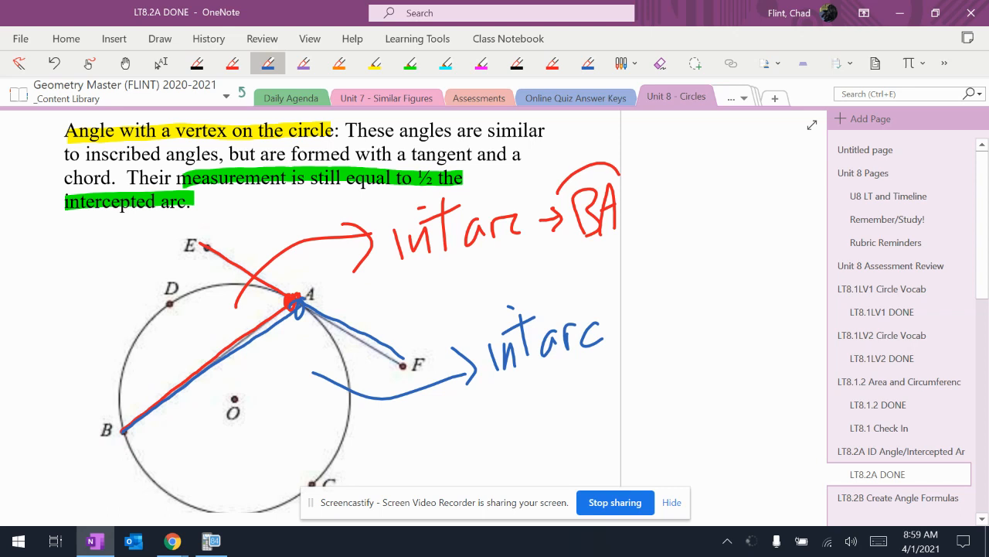
{"action": "scroll", "scroll_direction": "down", "scroll_amount": 3}
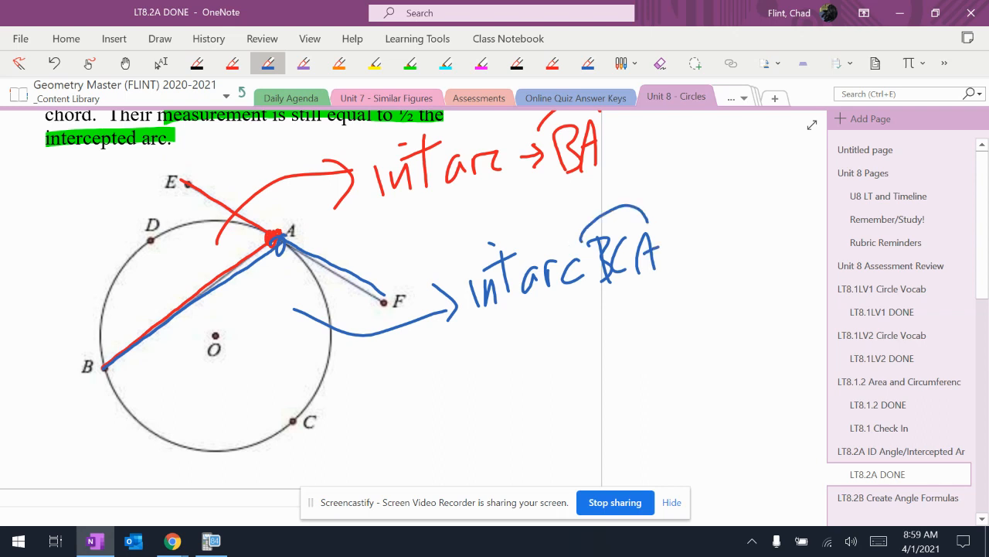
{"action": "scroll", "scroll_direction": "up", "scroll_amount": 3}
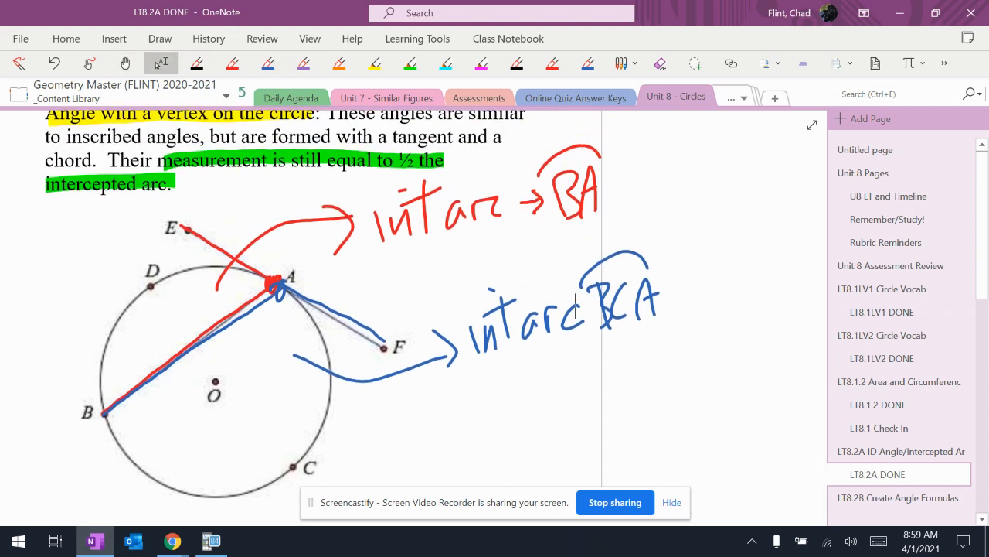
{"action": "left_click", "coordinate": [125, 63]}
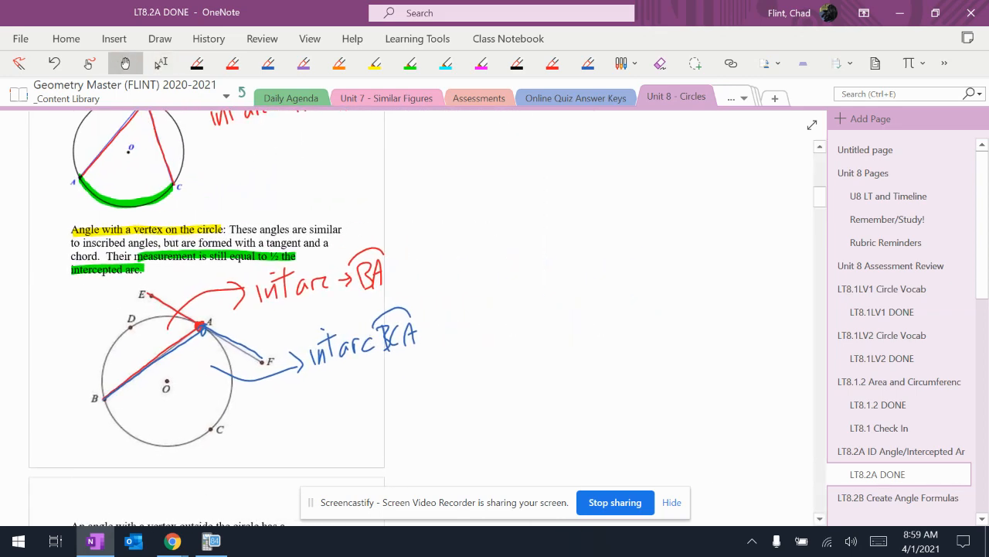
Shade arc BA through D yellow and ink the arc from B toward C green
{"action": "scroll", "scroll_direction": "up", "scroll_amount": 3}
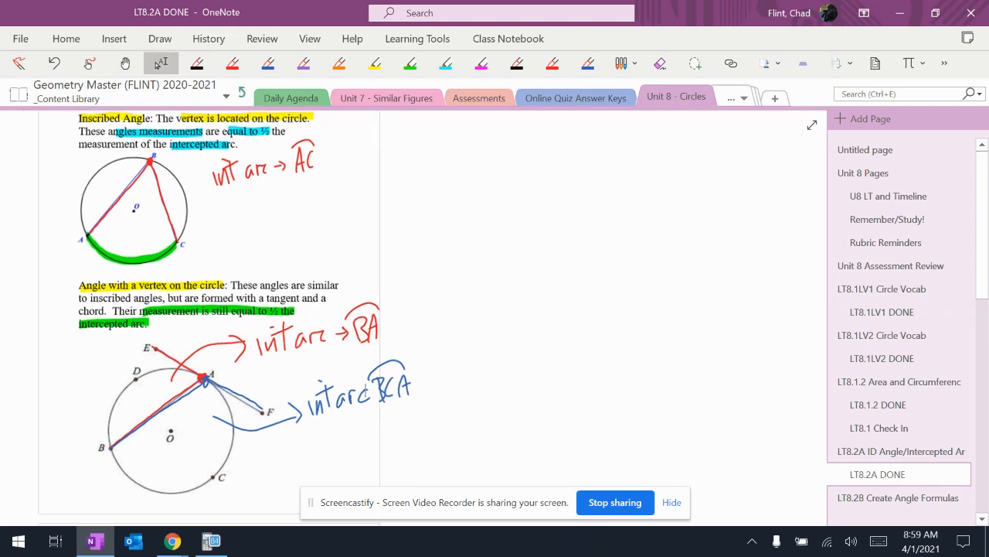
{"action": "scroll", "scroll_direction": "up", "scroll_amount": 3}
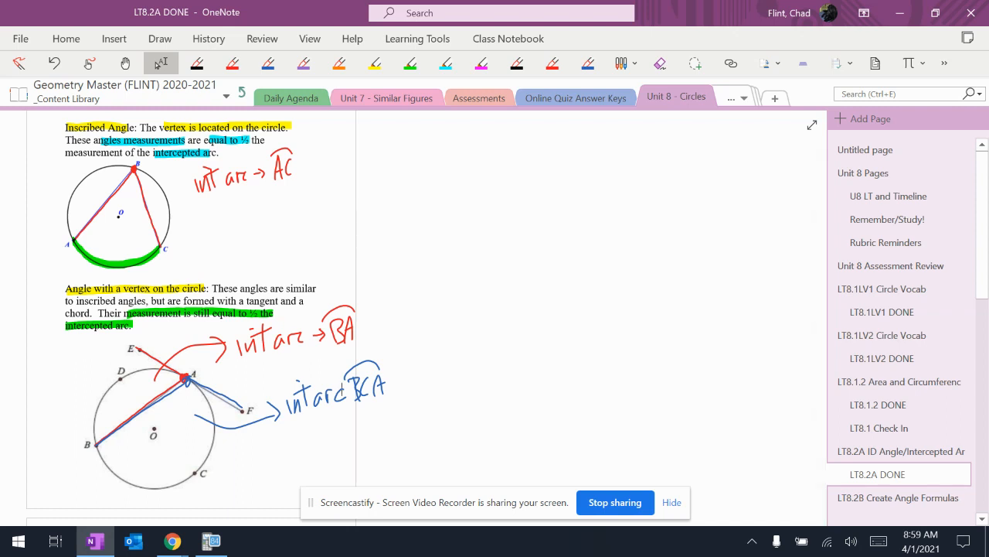
{"action": "left_click", "coordinate": [375, 62]}
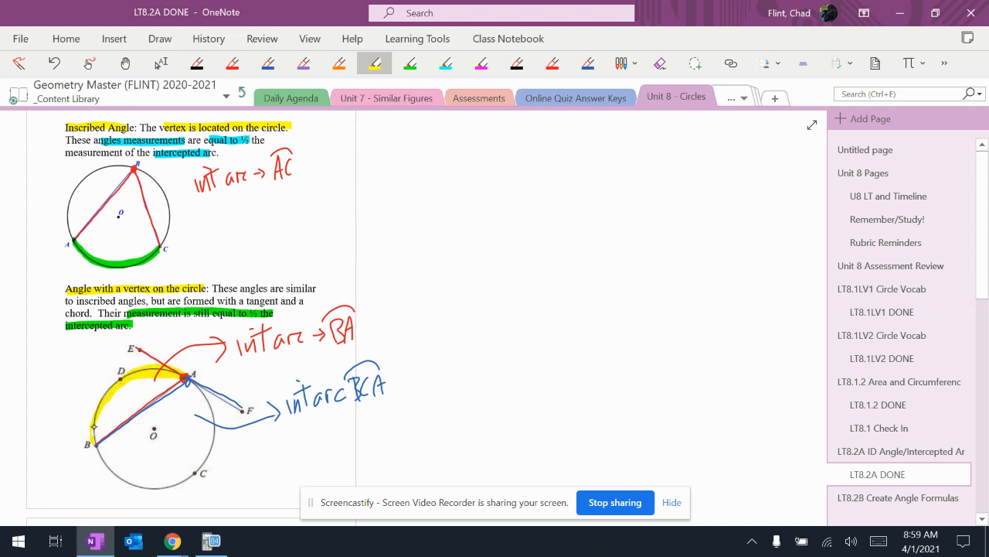
{"action": "left_click", "coordinate": [411, 63]}
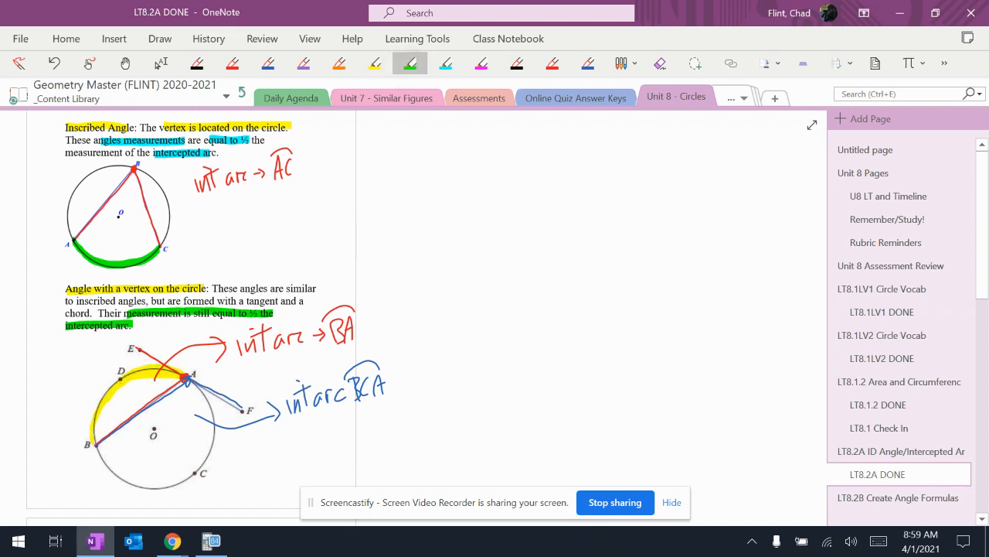
{"action": "left_click_drag", "start_coordinate": [93, 445], "coordinate": [152, 487]}
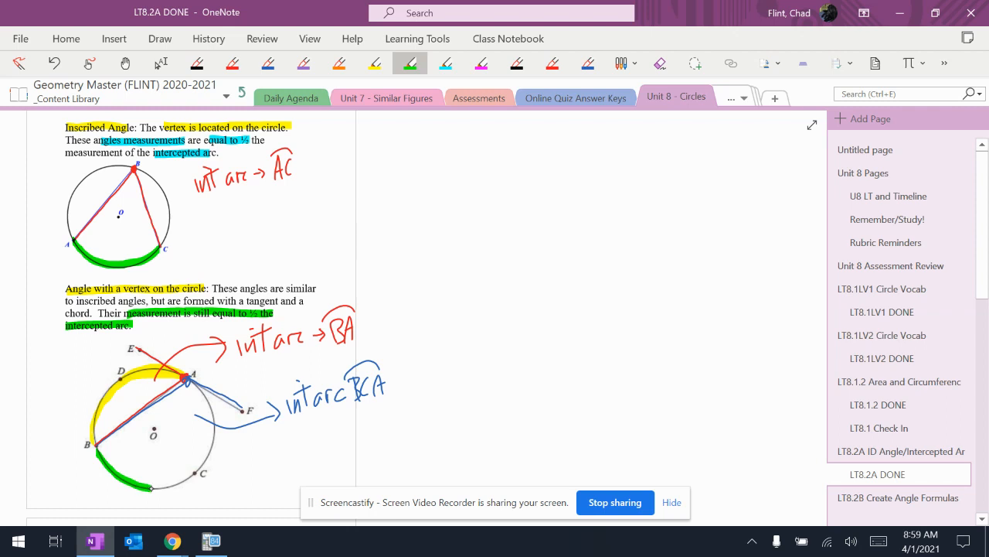